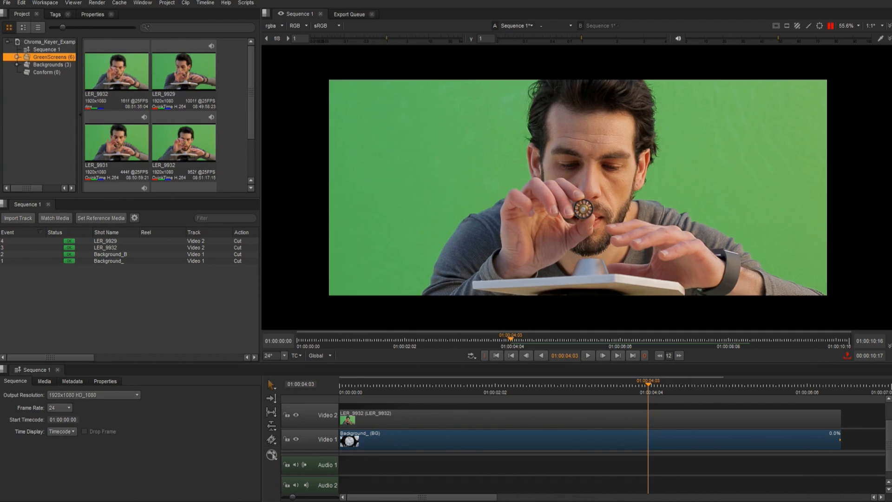
pyautogui.moveTo(525, 425)
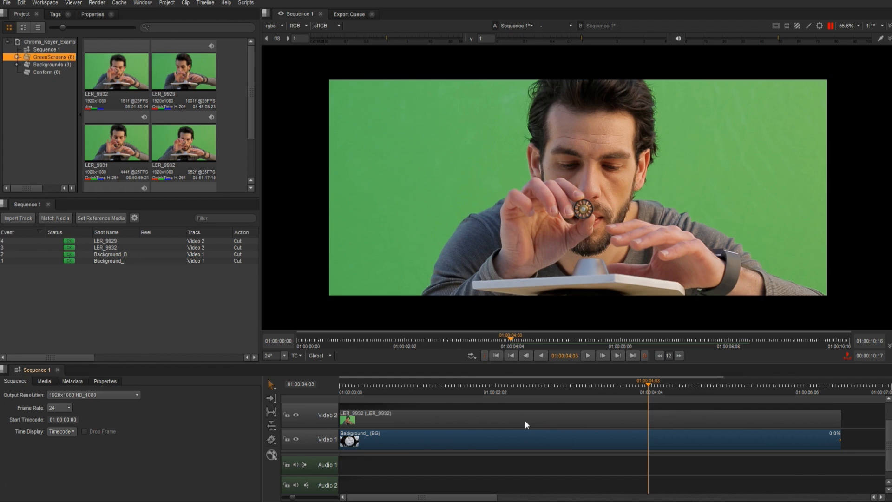
# Add a ChromaKeyer effect to the LER_9932 actor clip on Video 2.
pyautogui.click(117, 71)
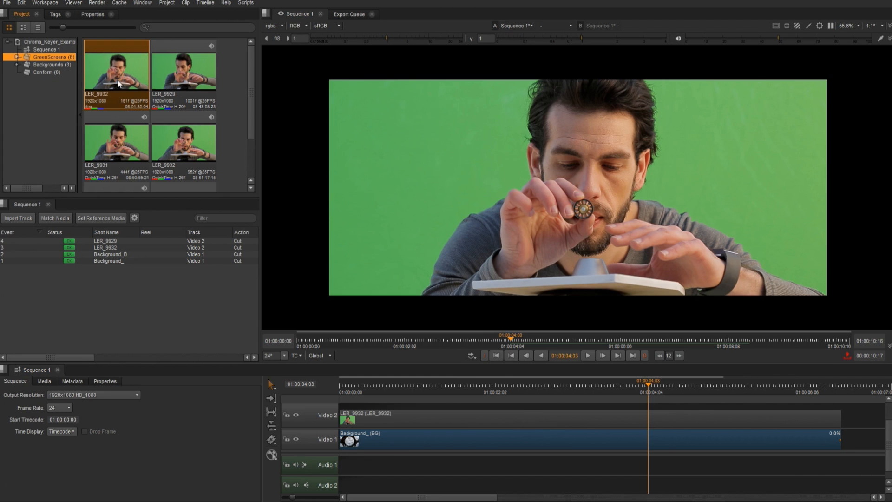
pyautogui.click(116, 141)
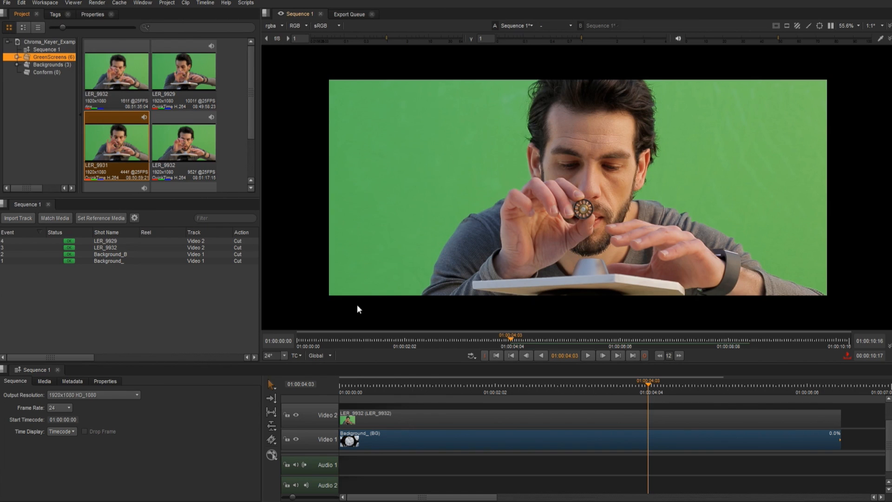
pyautogui.moveTo(696, 90)
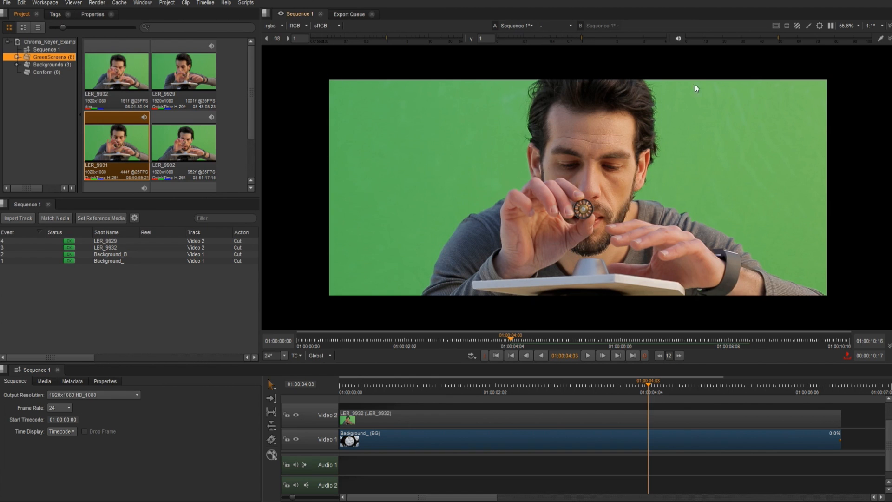
pyautogui.rightClick(410, 421)
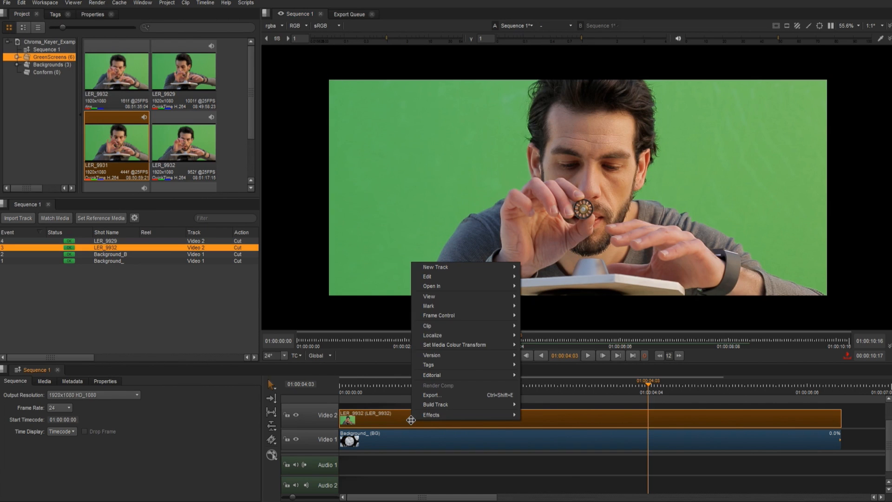
pyautogui.click(432, 414)
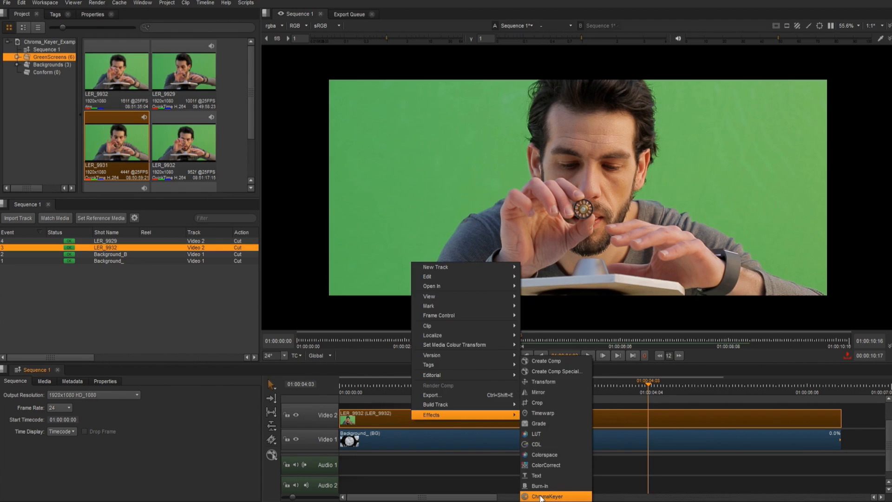
pyautogui.click(548, 496)
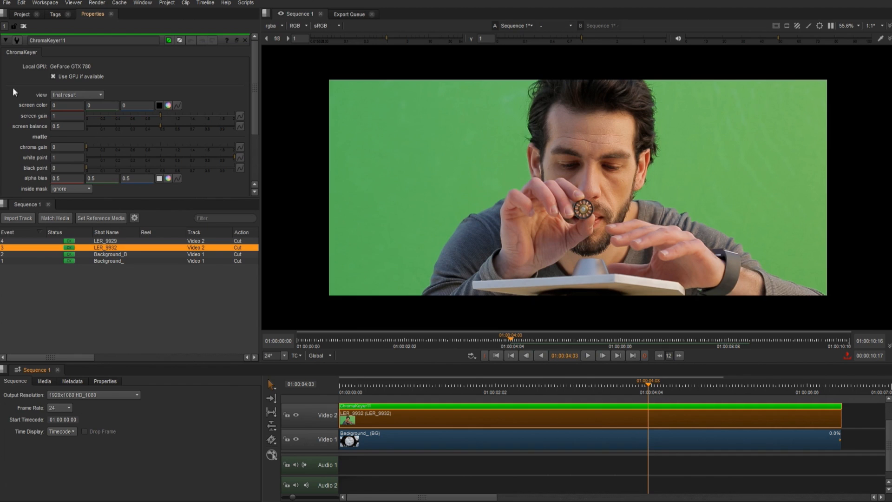
pyautogui.moveTo(87, 85)
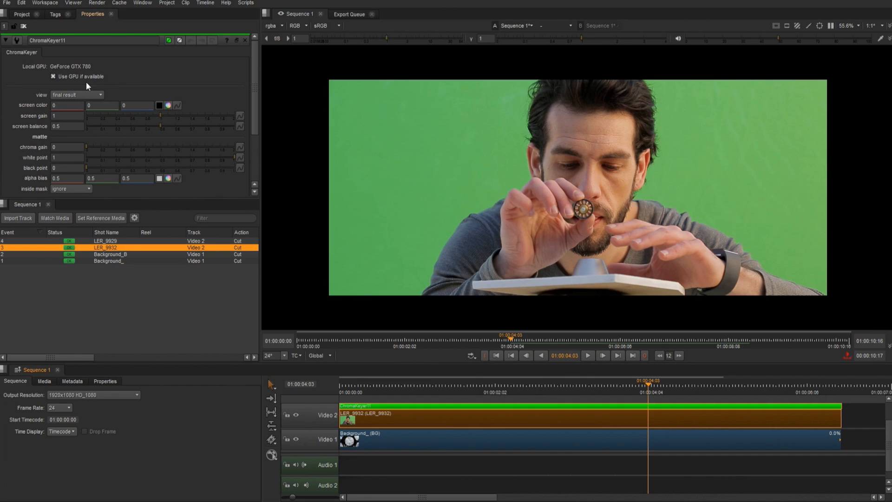
pyautogui.moveTo(361, 130)
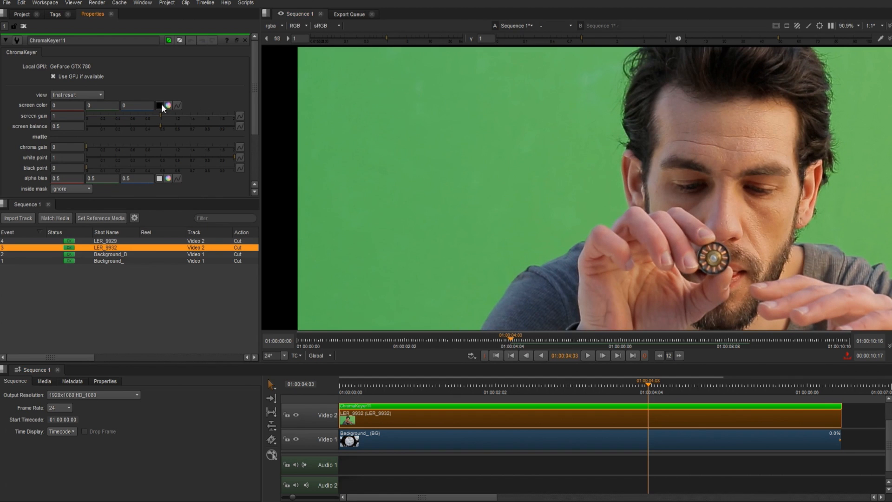
# Sample the green backdrop as screen colour and set black point 0.07.
pyautogui.click(159, 105)
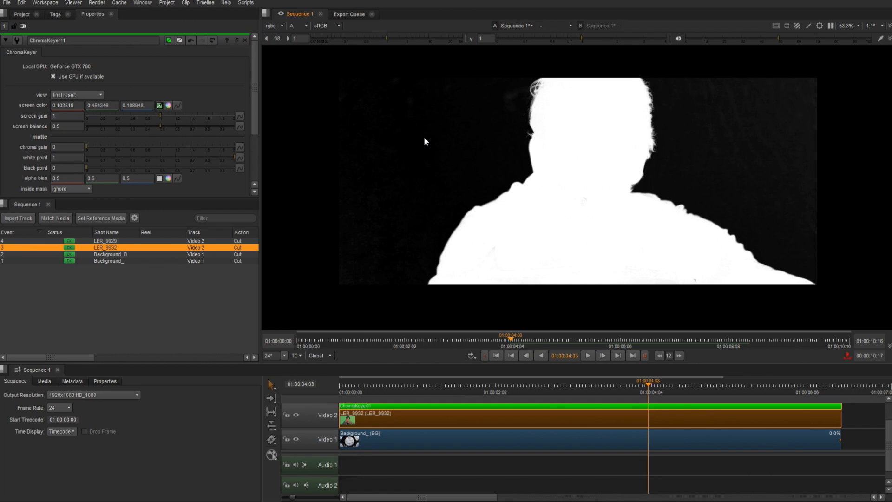
pyautogui.moveTo(166, 121)
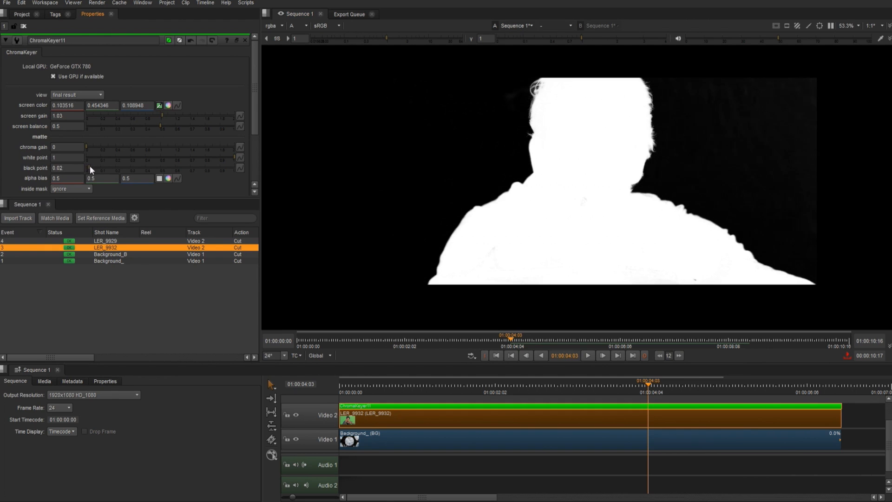
pyautogui.write('0.07')
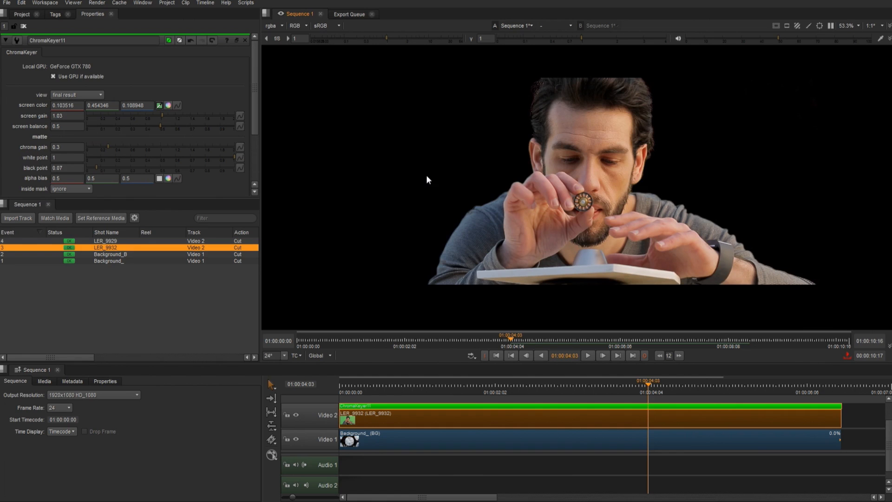
pyautogui.moveTo(430, 400)
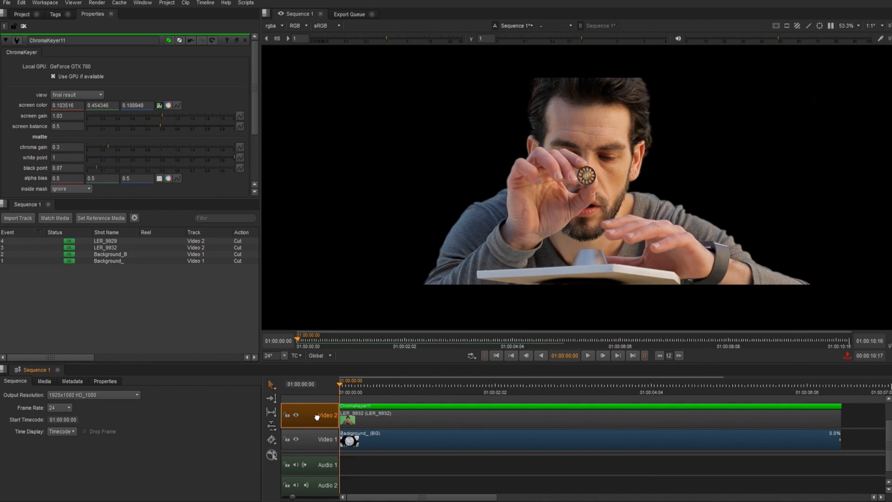
# Show all tracks and play back the keyed actor over the spaceship-window background.
pyautogui.rightClick(318, 418)
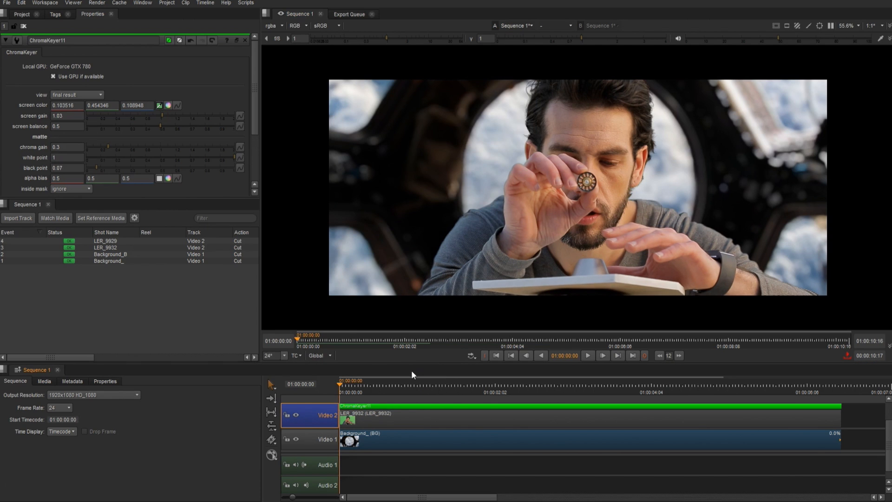
pyautogui.click(494, 335)
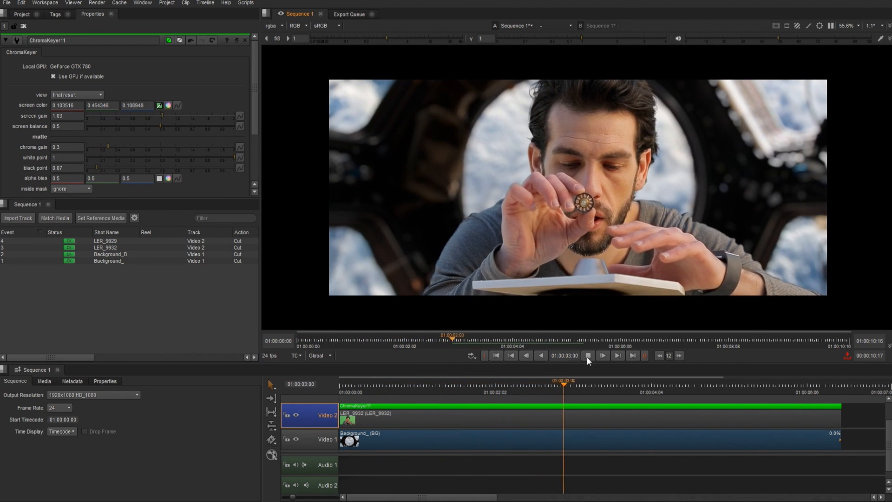
pyautogui.click(603, 356)
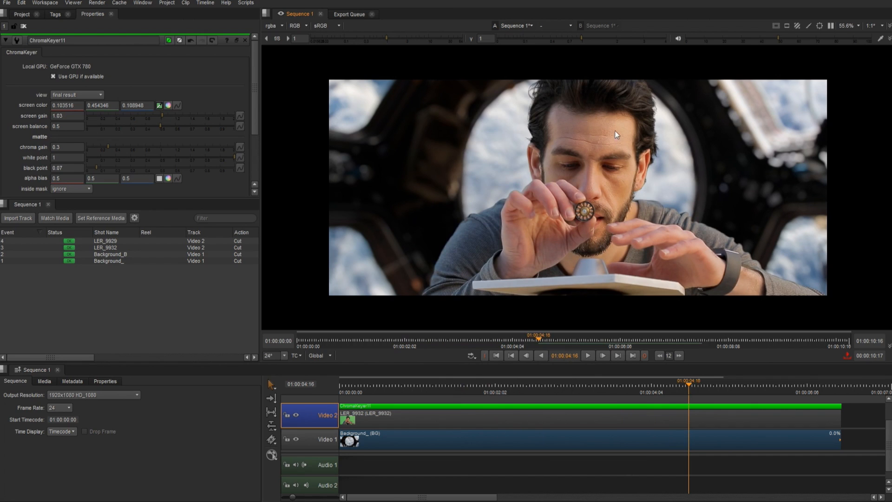
pyautogui.scroll(-3)
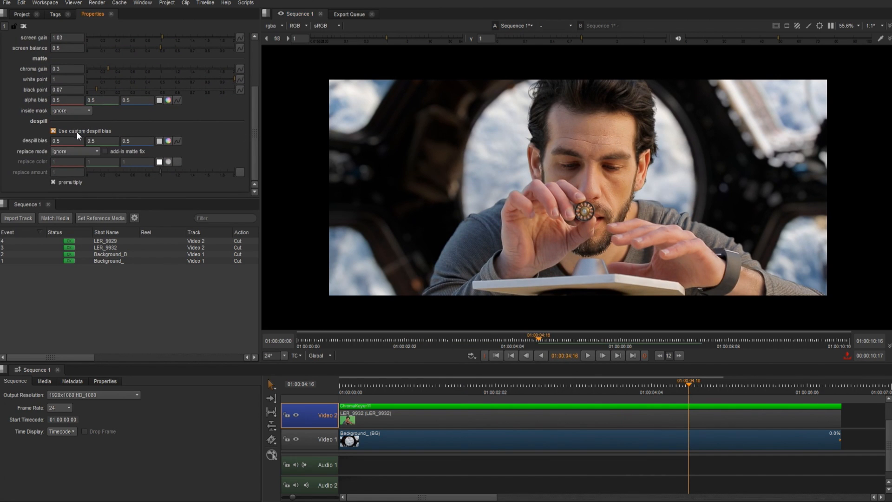
pyautogui.moveTo(189, 216)
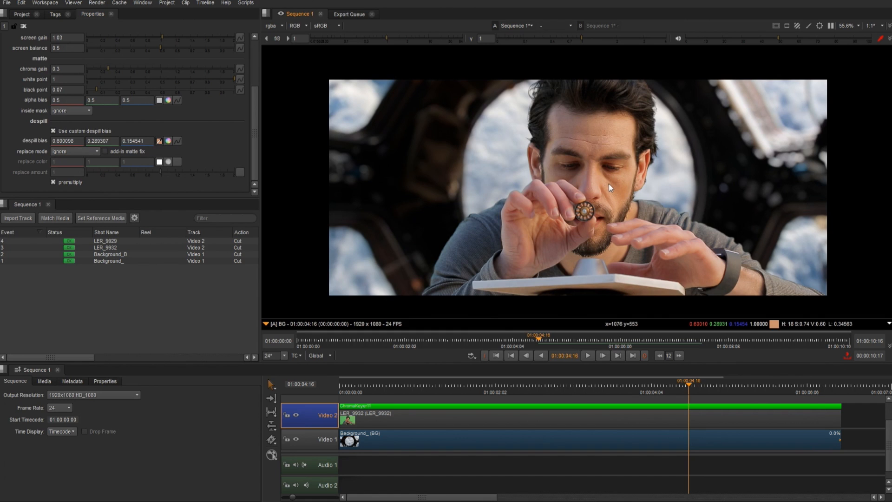
pyautogui.moveTo(512, 204)
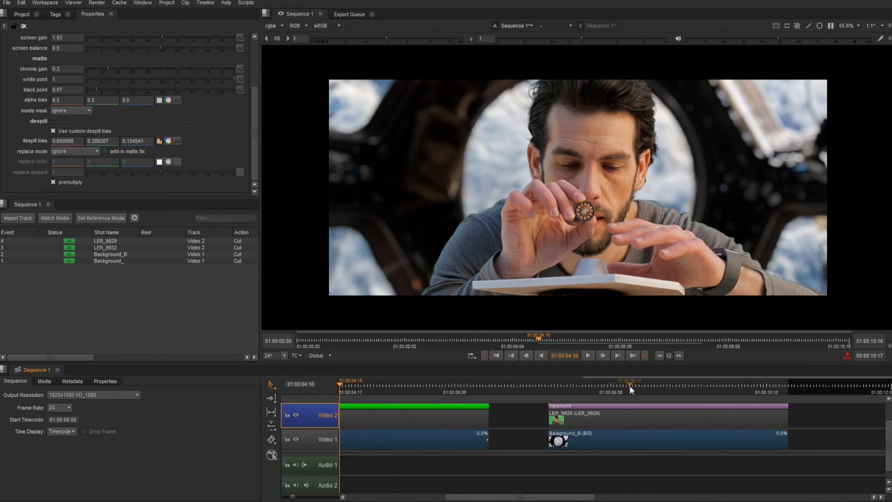
# Review the second green-screen shot's key, then return the playhead to the sequence start.
pyautogui.click(604, 393)
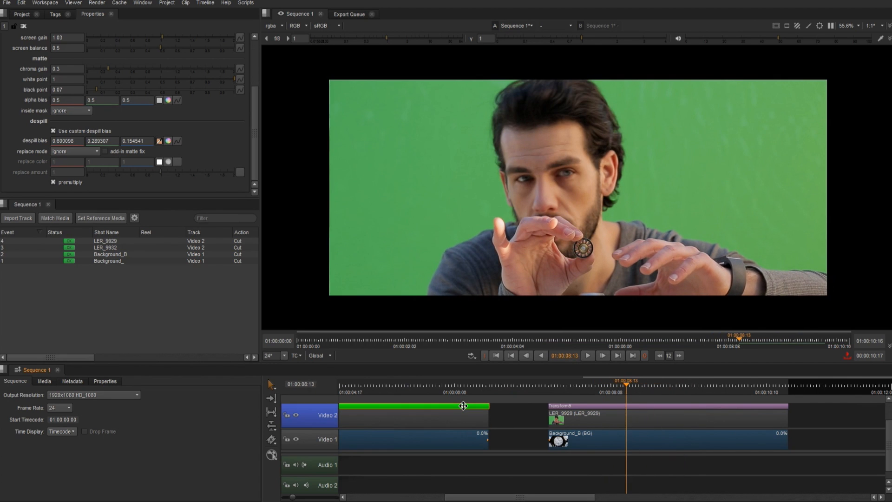
pyautogui.click(654, 417)
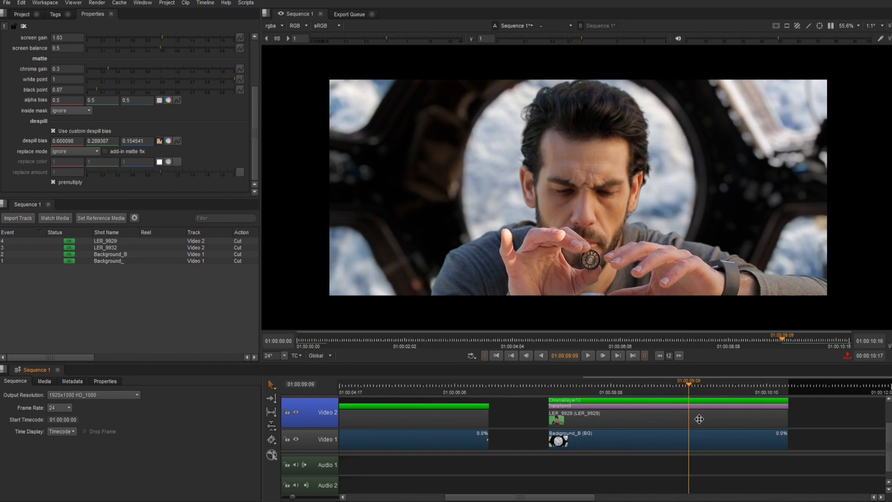
pyautogui.moveTo(524, 234)
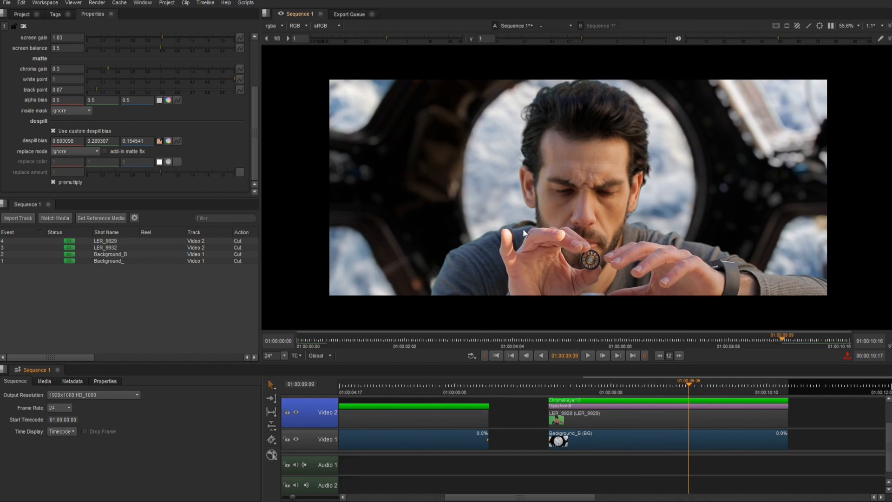
pyautogui.moveTo(492, 326)
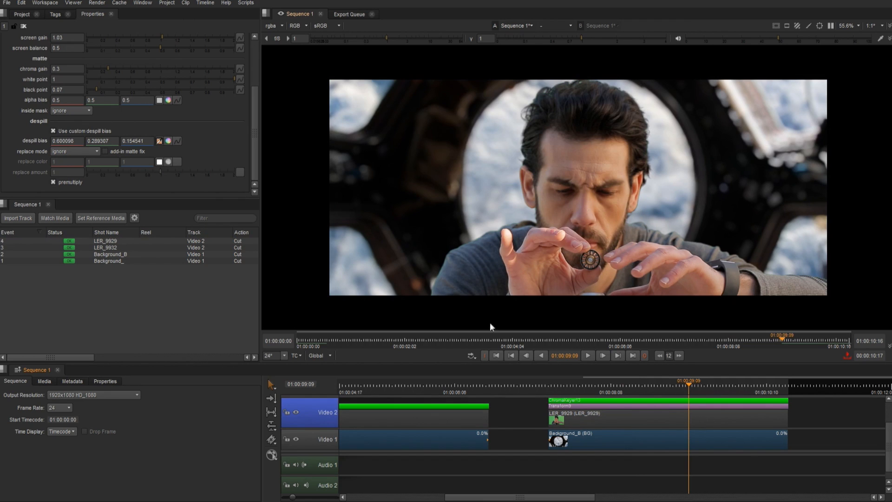
pyautogui.click(20, 3)
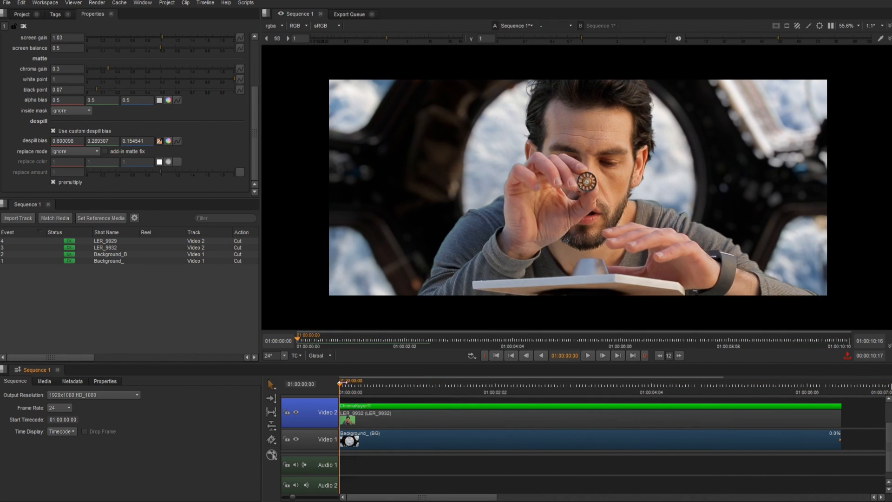
pyautogui.moveTo(529, 296)
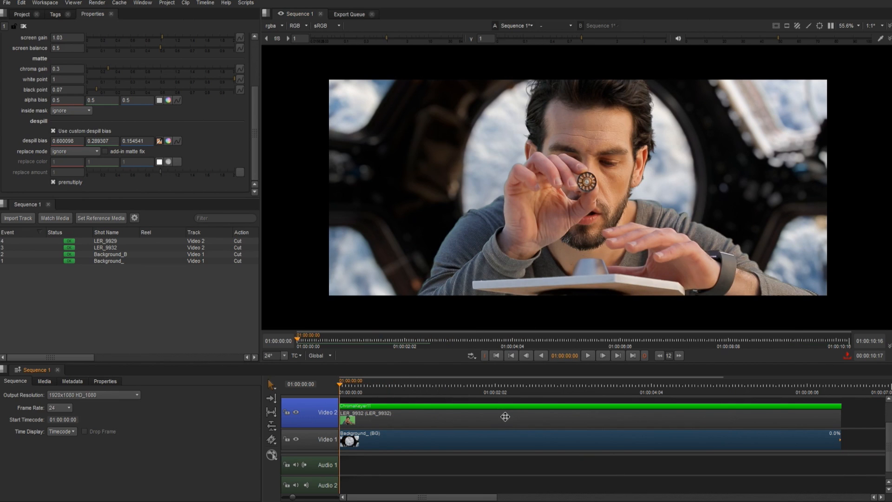
# Create a single comp across the Background and LER_9932 shots.
pyautogui.rightClick(505, 416)
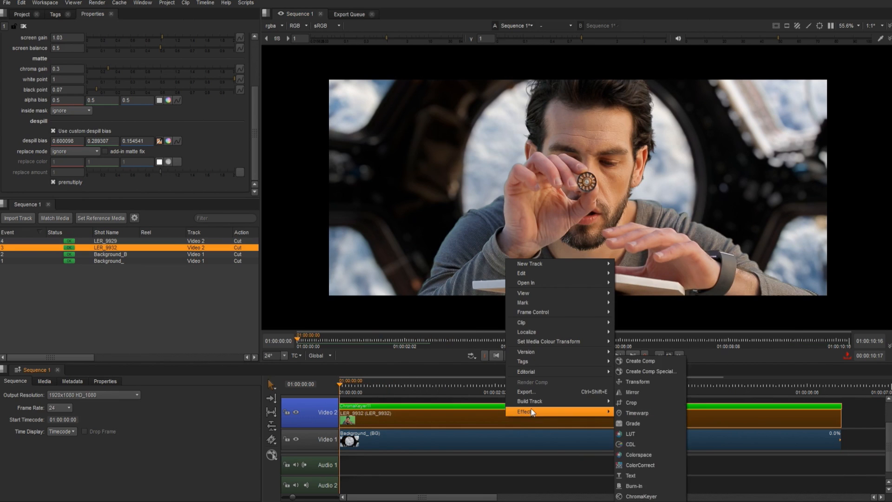
pyautogui.click(635, 381)
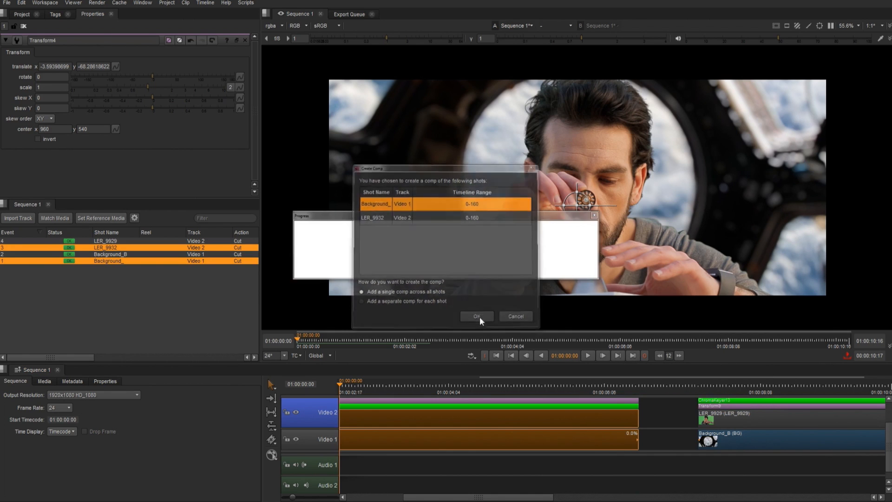
pyautogui.click(476, 316)
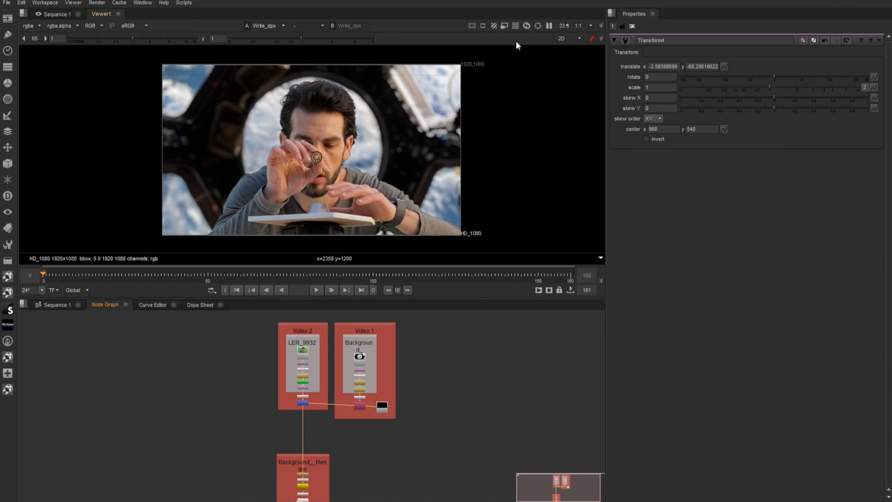
# Frame the comp preview with a 2.35:1 widescreen guide mask.
pyautogui.click(515, 26)
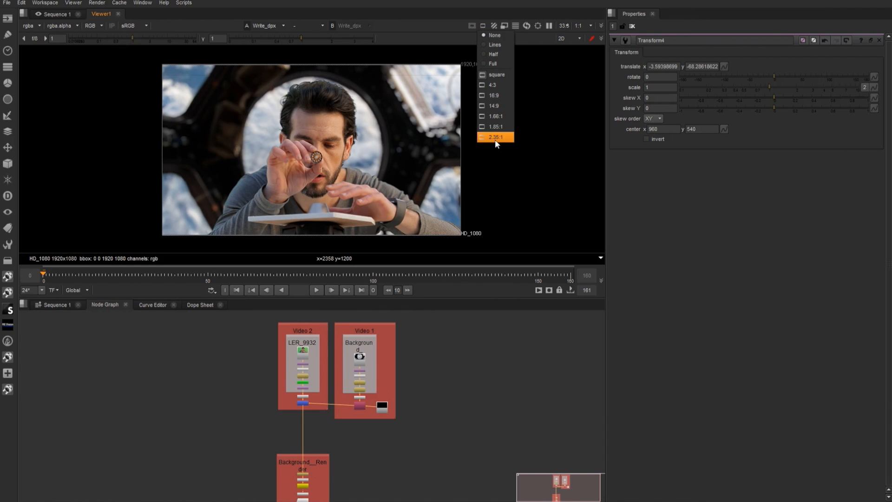
pyautogui.click(493, 64)
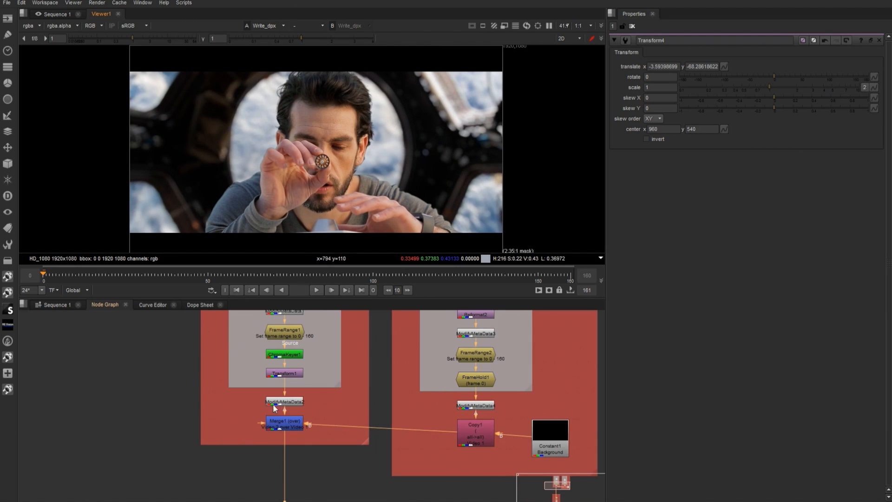
pyautogui.moveTo(291, 374)
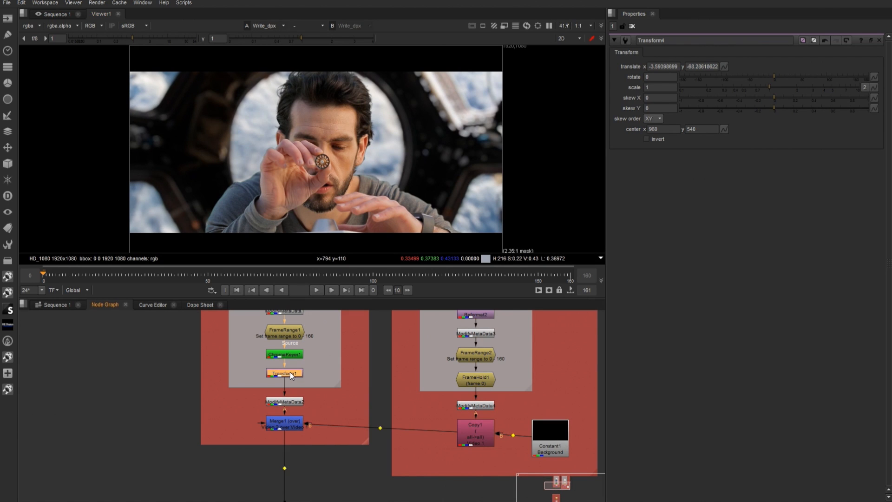
# Insert a LightWrap node after the keyed actor's Transform.
pyautogui.write('ligh')
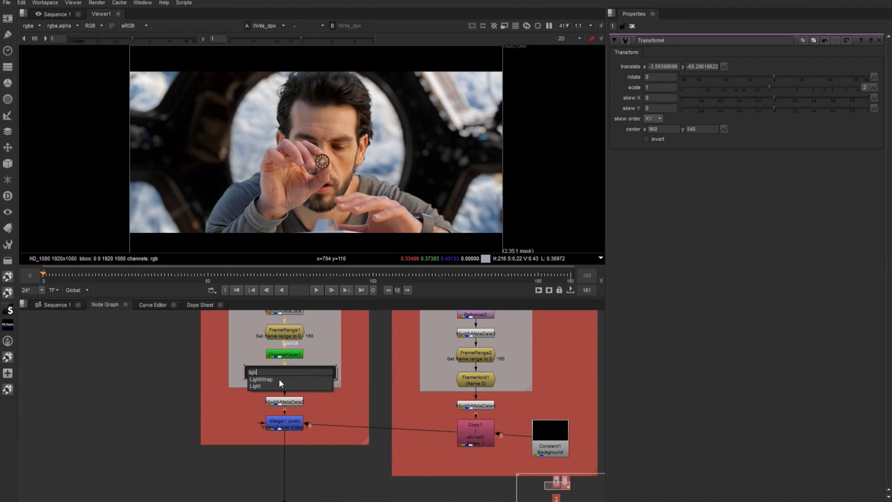
pyautogui.click(262, 379)
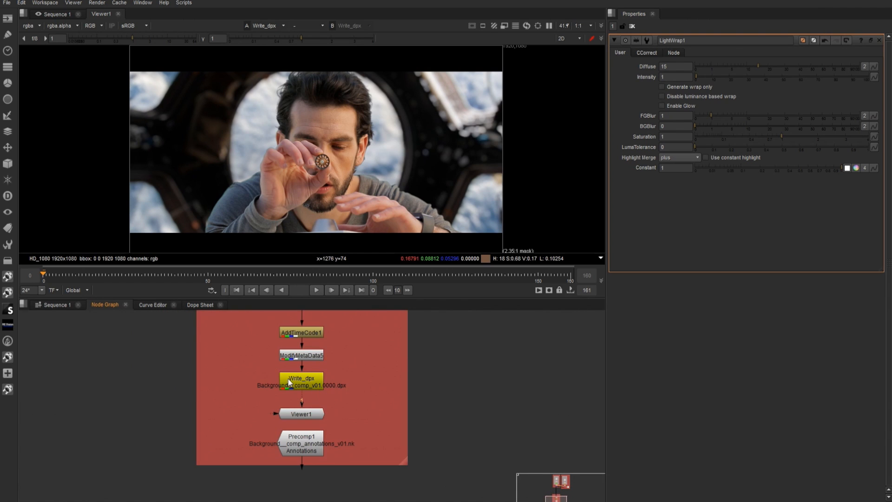
# Render the comp from the Write_dpx node back to the timeline as a VFX 1 clip.
pyautogui.click(301, 378)
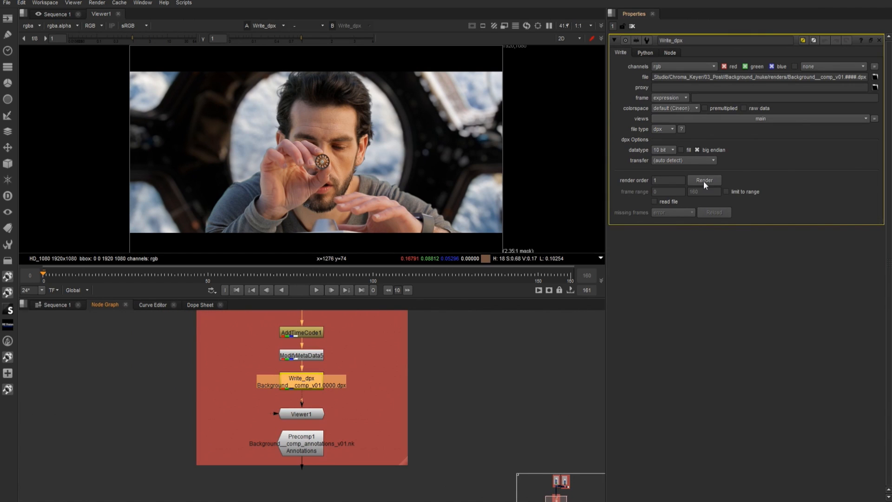
pyautogui.click(704, 180)
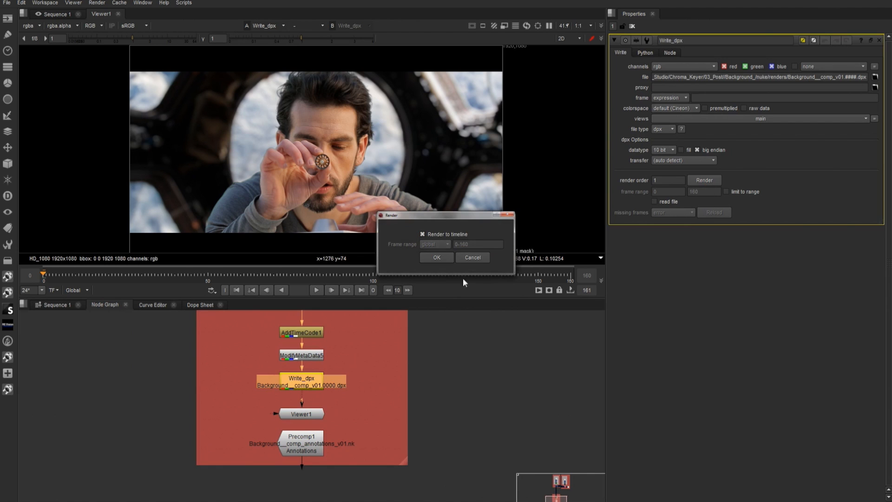
pyautogui.click(472, 257)
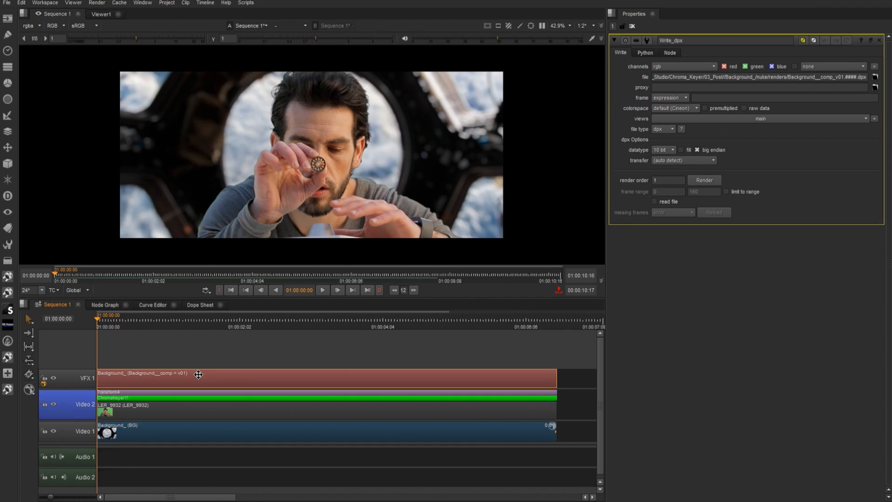
pyautogui.click(96, 2)
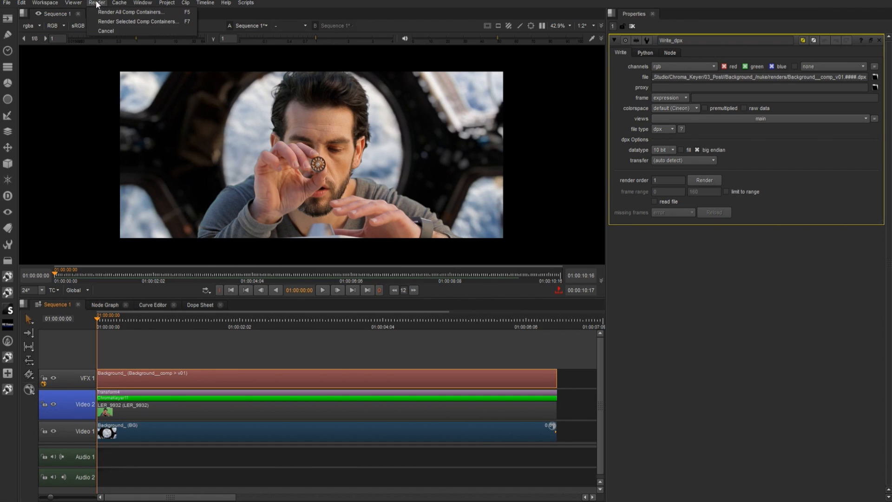
pyautogui.moveTo(138, 21)
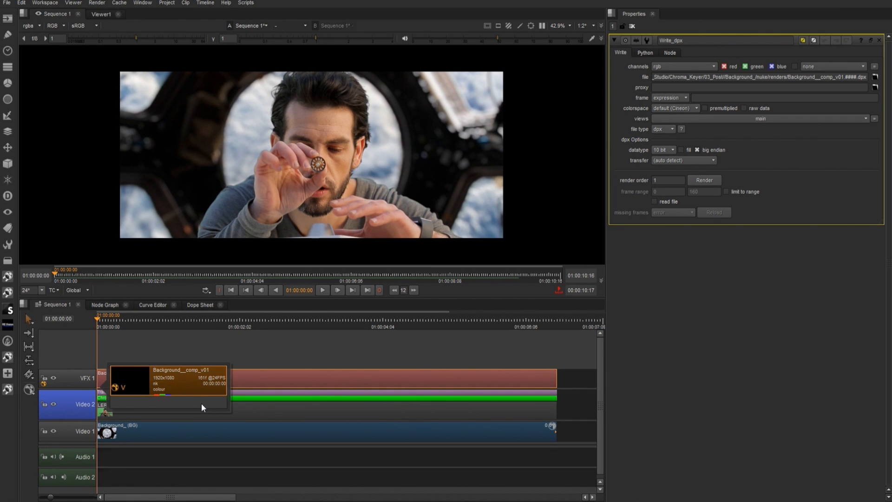
pyautogui.moveTo(259, 401)
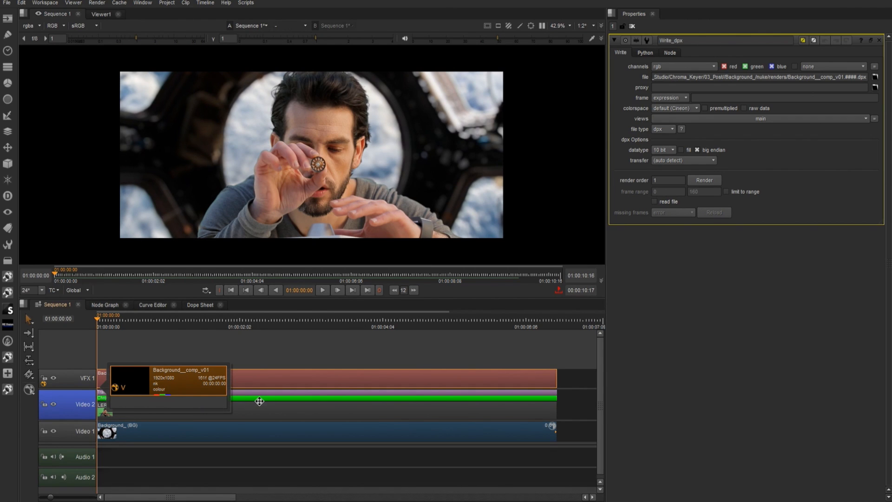
pyautogui.moveTo(258, 402)
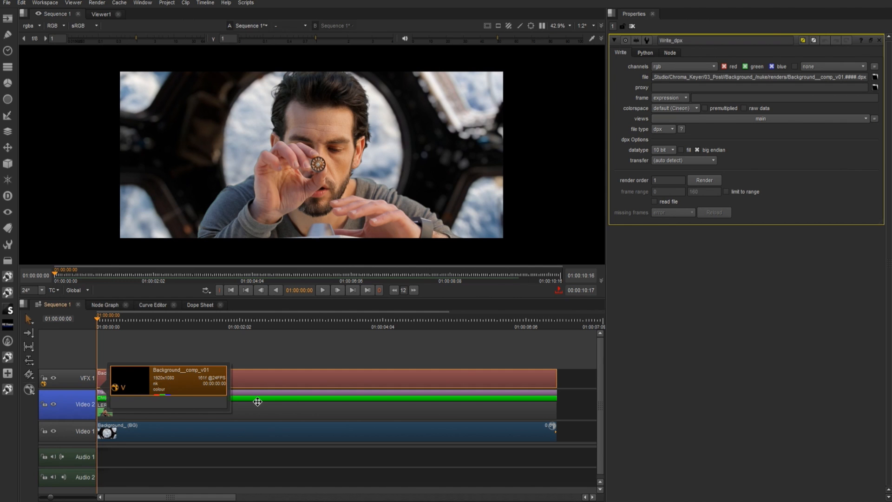